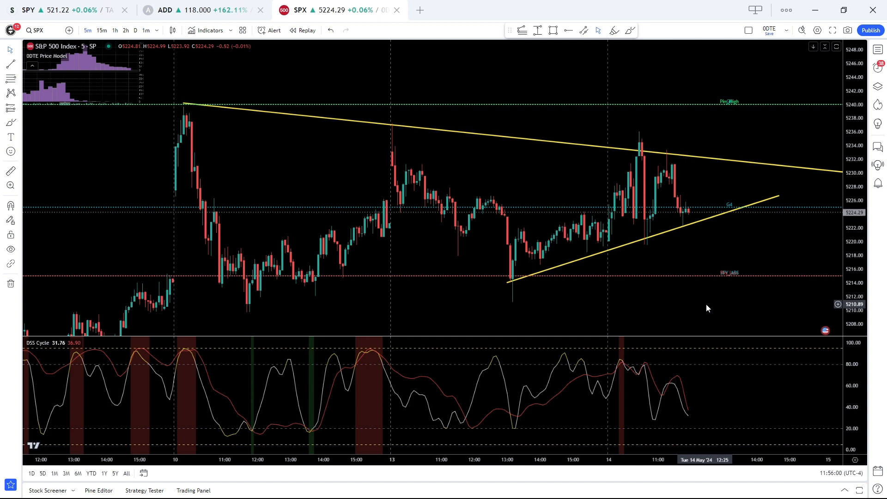
{"action": "mouse_move", "coordinate": [633, 165]}
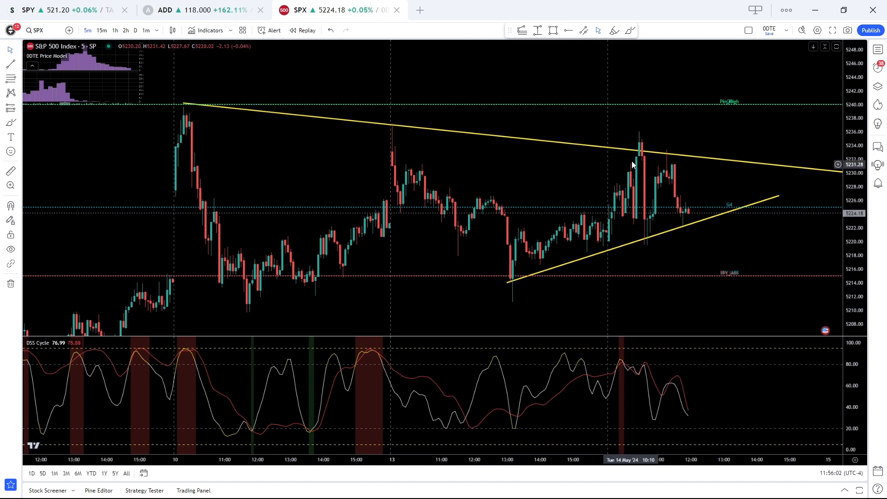
{"action": "mouse_move", "coordinate": [715, 234]}
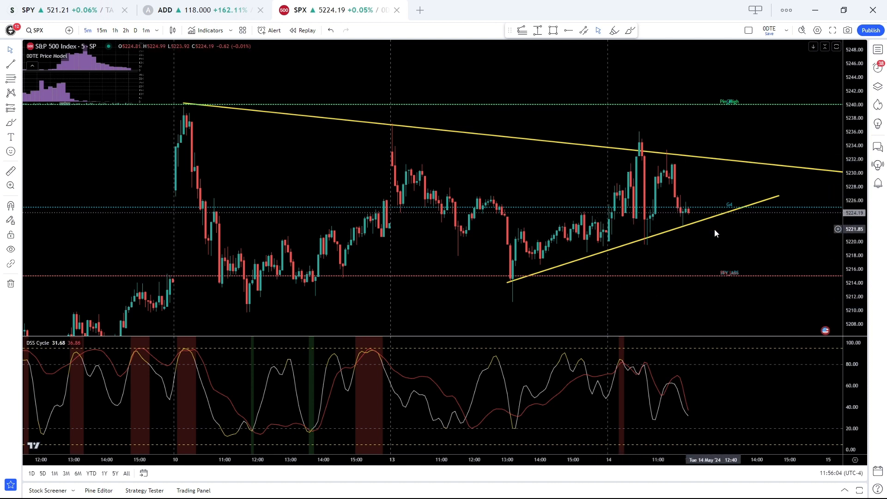
{"action": "mouse_move", "coordinate": [528, 221]}
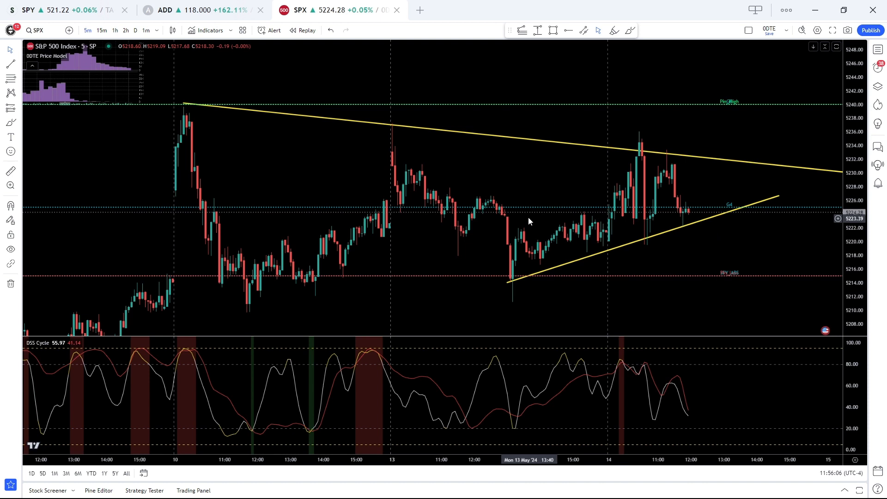
{"action": "mouse_move", "coordinate": [524, 258]}
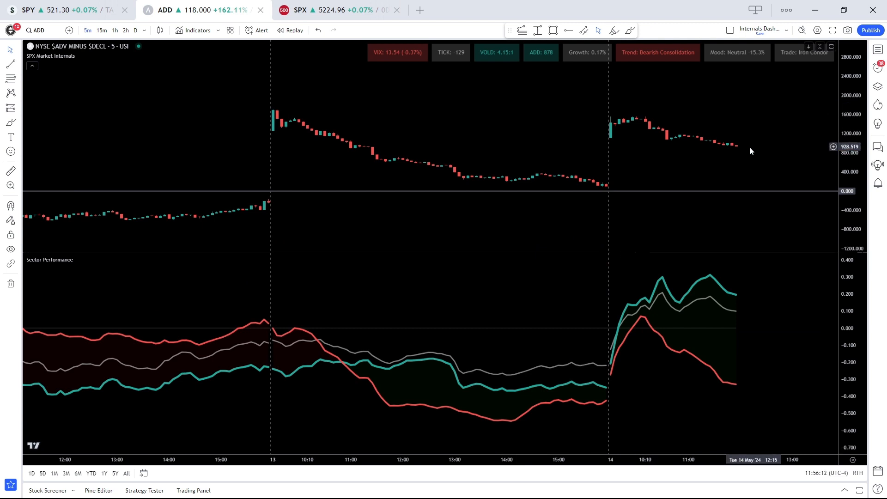
{"action": "mouse_move", "coordinate": [698, 268]}
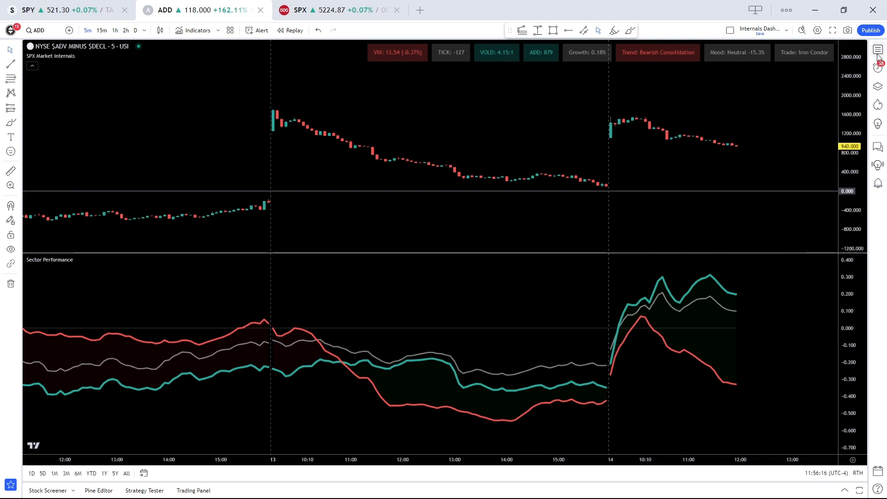
Step: Show the 0DTE watchlist beside the ADD chart and scroll through its tickers
{"action": "left_click", "coordinate": [878, 50]}
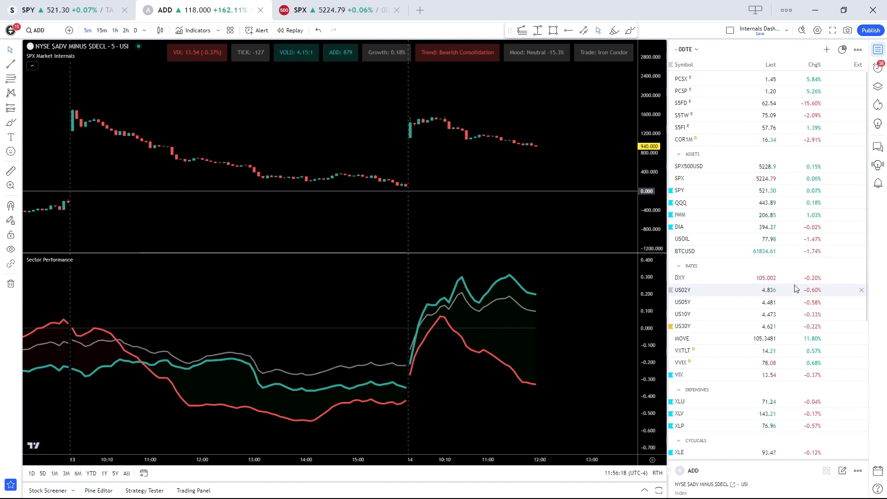
{"action": "scroll", "scroll_direction": "down", "scroll_amount": 3}
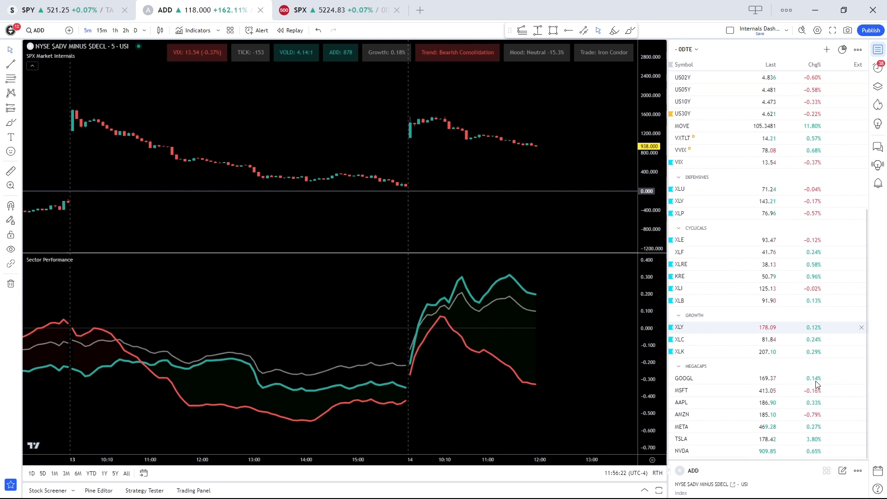
{"action": "mouse_move", "coordinate": [800, 288]}
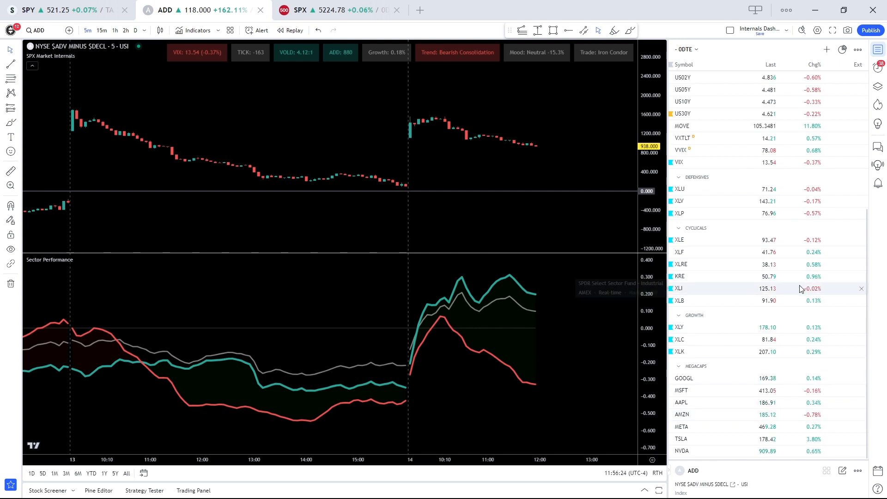
{"action": "mouse_move", "coordinate": [796, 315]}
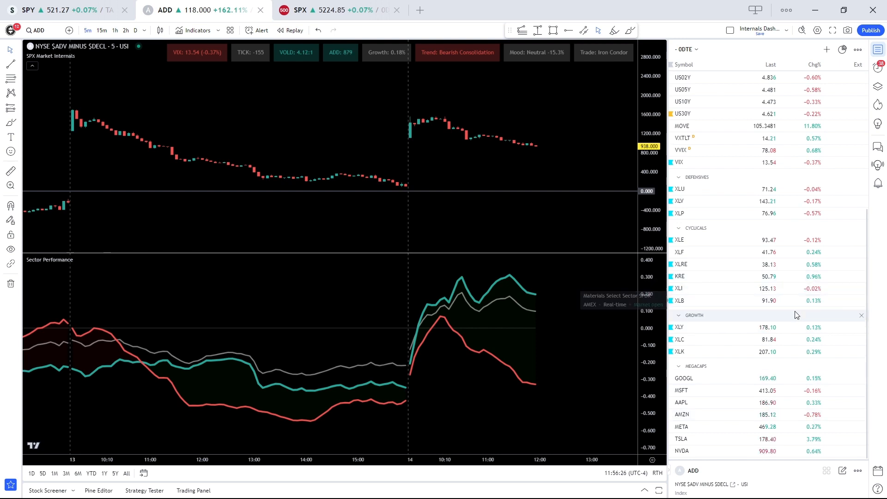
{"action": "scroll", "scroll_direction": "up", "scroll_amount": 3}
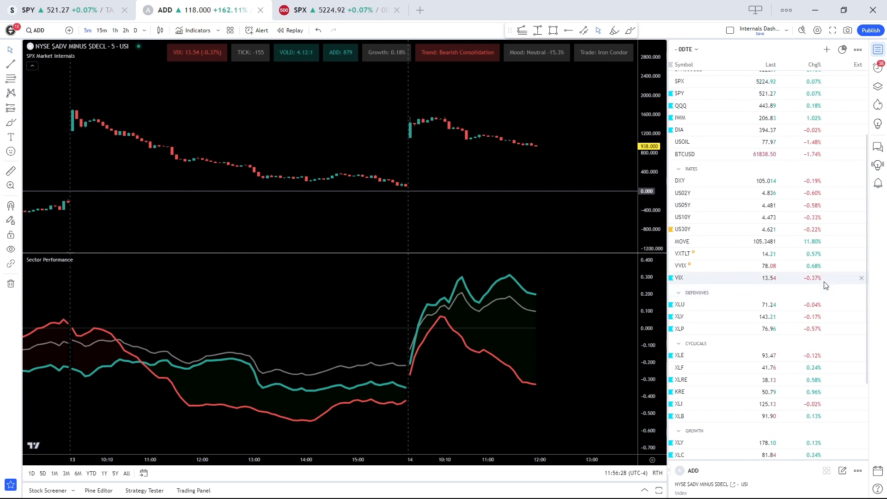
{"action": "mouse_move", "coordinate": [807, 241]}
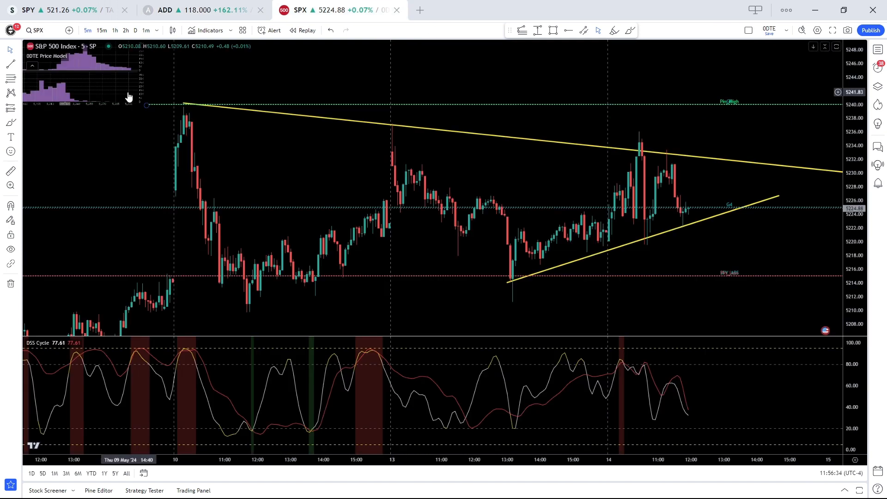
Step: Enlarge the 0DTE Price Model overlay to read the call and put strike histograms
{"action": "left_click", "coordinate": [33, 66]}
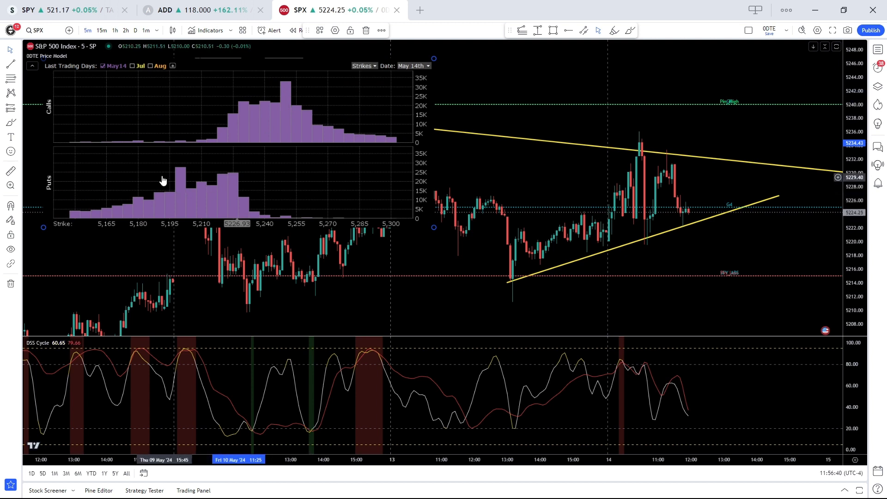
{"action": "mouse_move", "coordinate": [216, 184]}
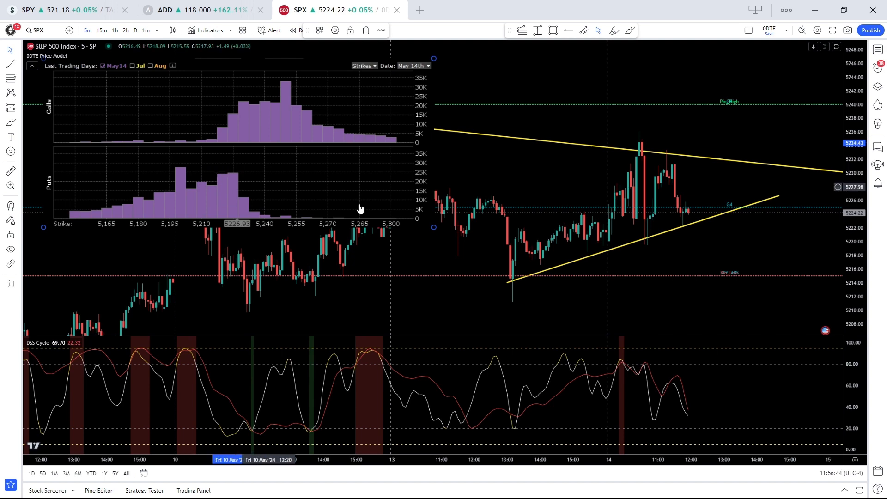
{"action": "mouse_move", "coordinate": [434, 251]}
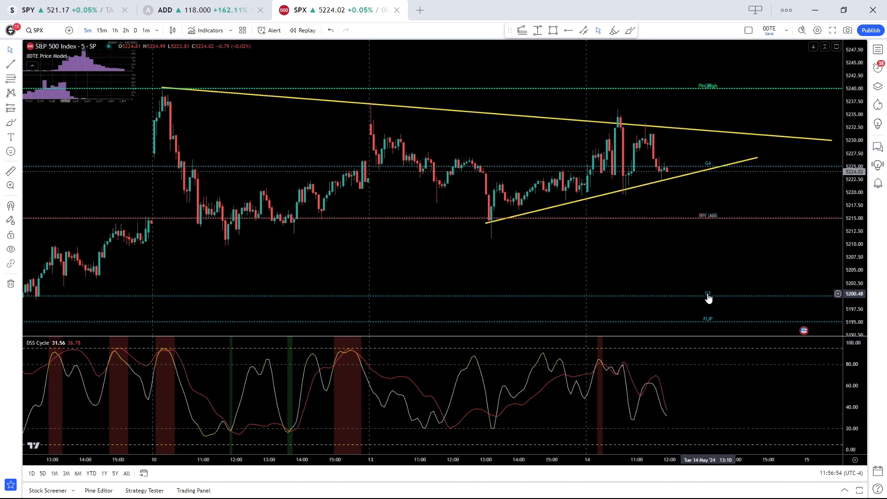
{"action": "mouse_move", "coordinate": [715, 327]}
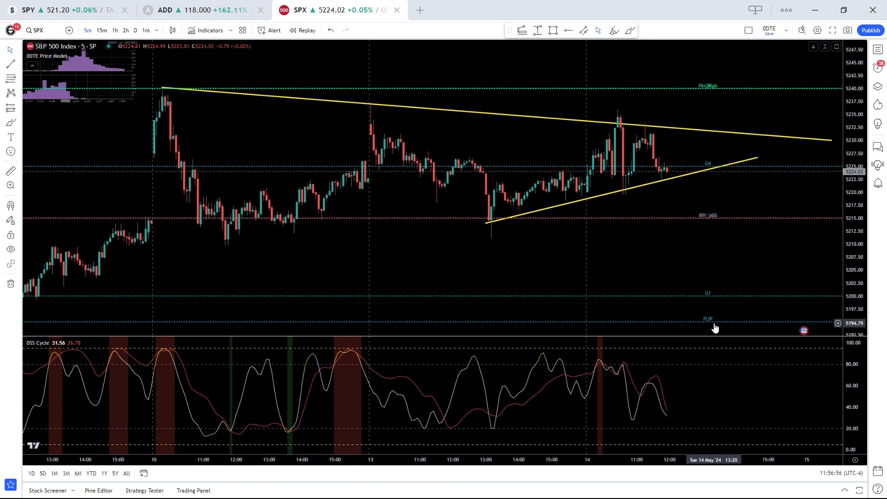
{"action": "mouse_move", "coordinate": [697, 321]}
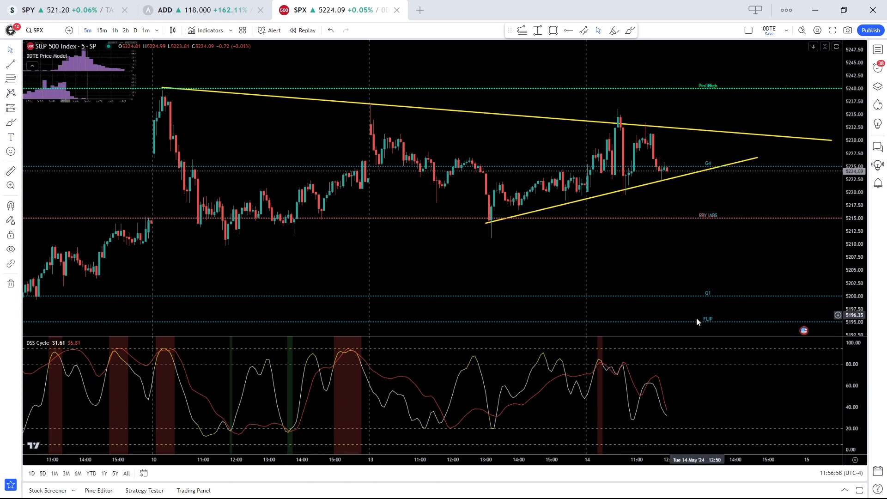
{"action": "mouse_move", "coordinate": [744, 260]}
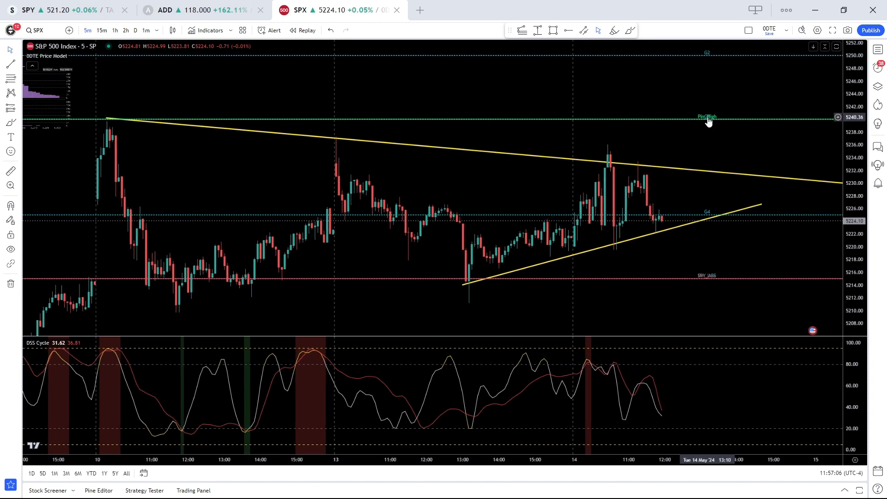
{"action": "mouse_move", "coordinate": [619, 183]}
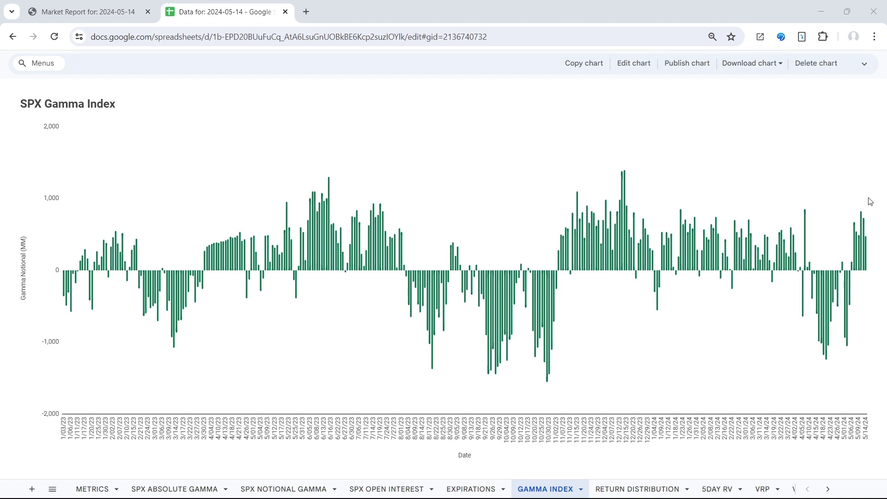
{"action": "mouse_move", "coordinate": [868, 254]}
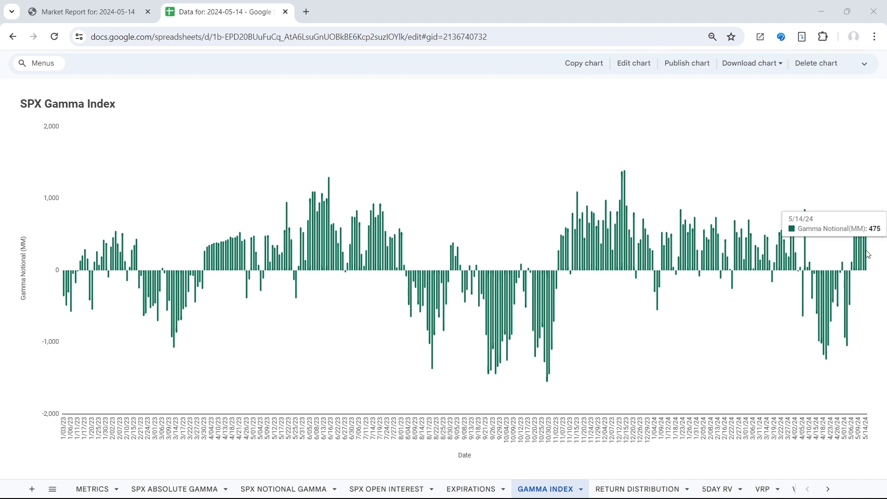
Step: Switch the report to the SPX NOTIONAL GAMMA sheet for 2024-05-14
{"action": "left_click", "coordinate": [283, 489]}
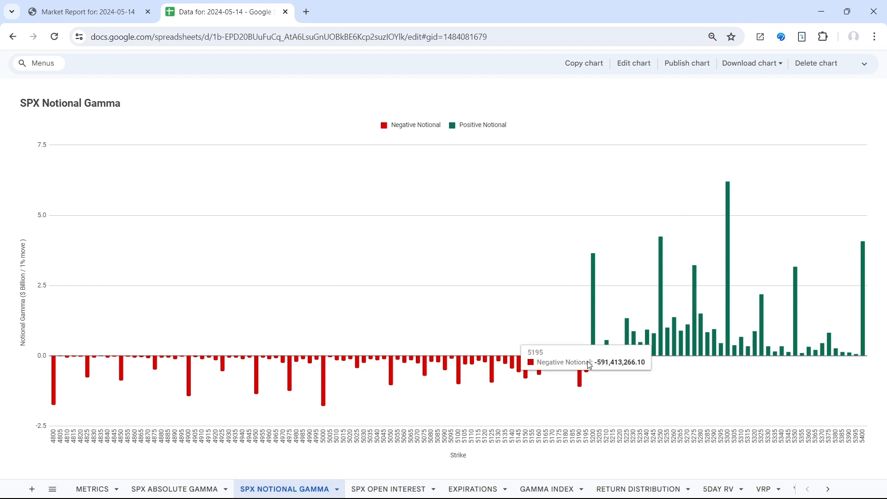
{"action": "mouse_move", "coordinate": [679, 420]}
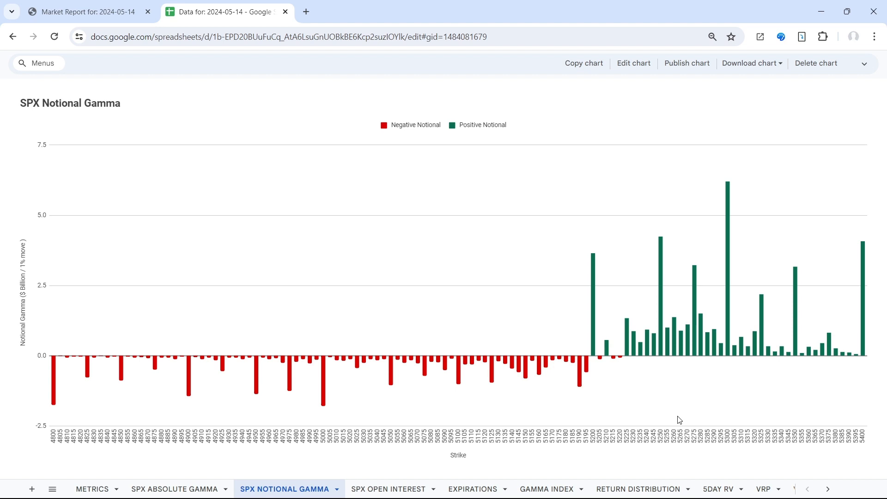
{"action": "mouse_move", "coordinate": [584, 368]}
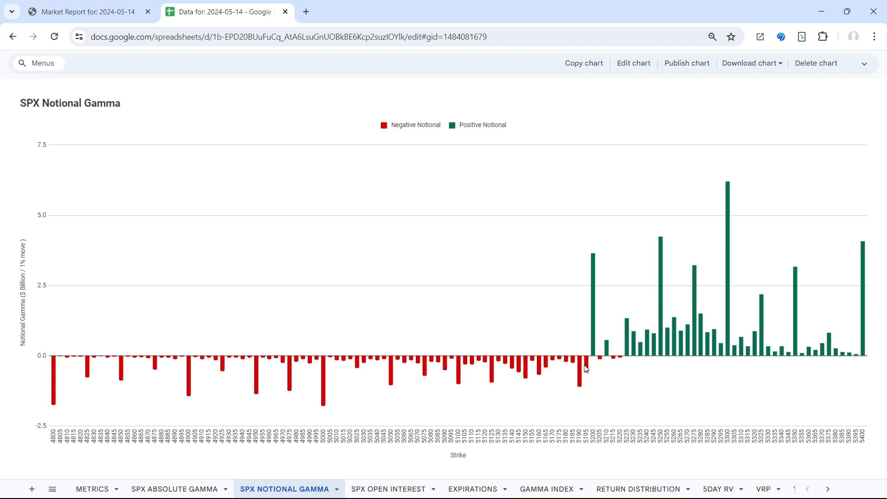
{"action": "mouse_move", "coordinate": [579, 366]}
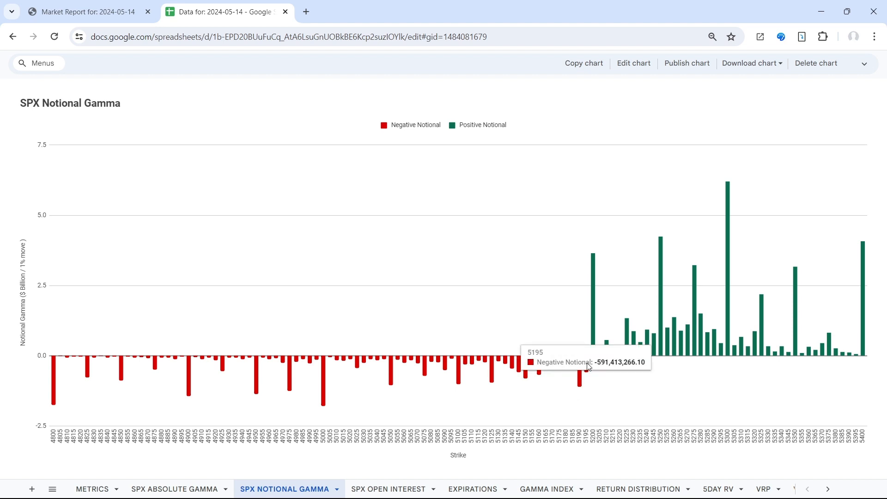
{"action": "mouse_move", "coordinate": [561, 472]}
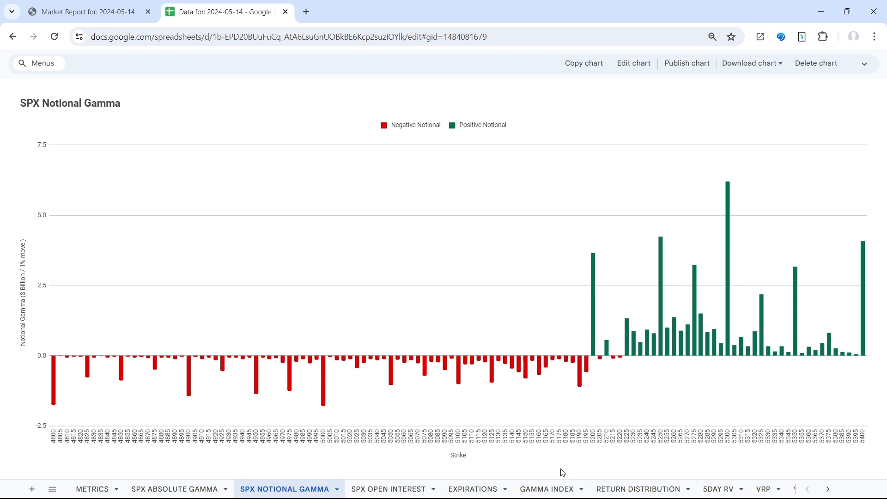
Step: Return to the GAMMA INDEX sheet with the SPX Gamma Index bar chart
{"action": "left_click", "coordinate": [544, 489]}
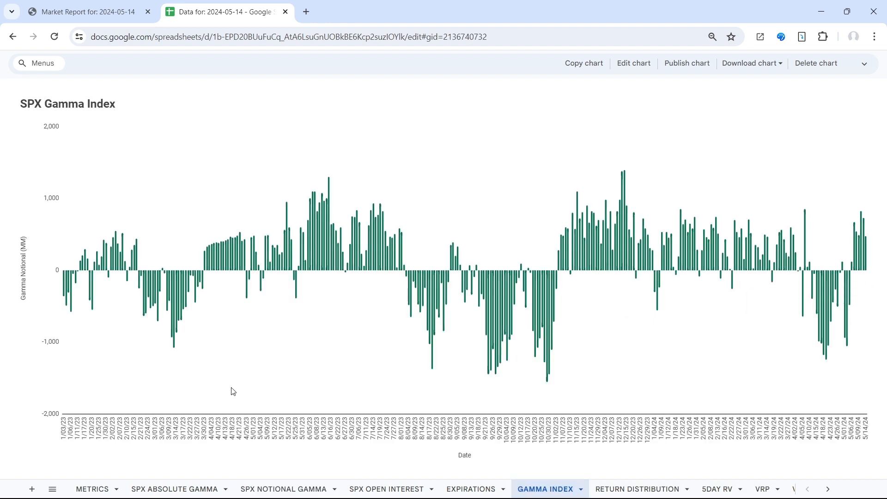
{"action": "mouse_move", "coordinate": [284, 371]}
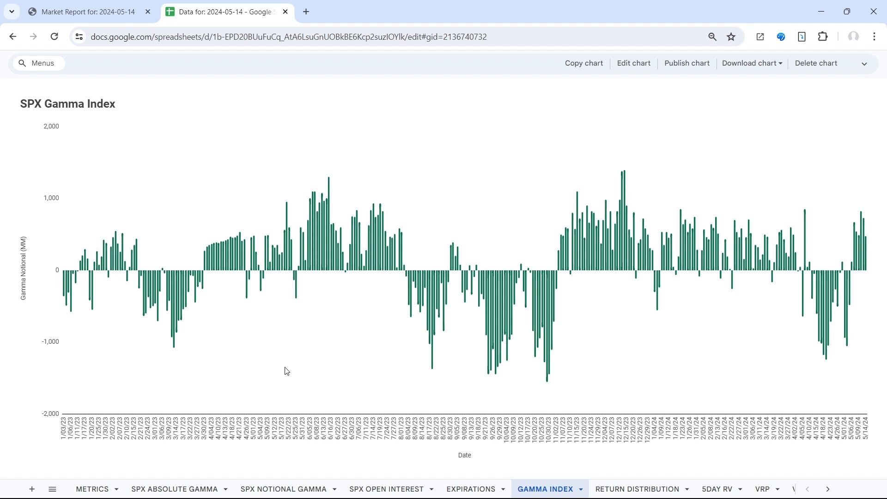
{"action": "mouse_move", "coordinate": [269, 444]}
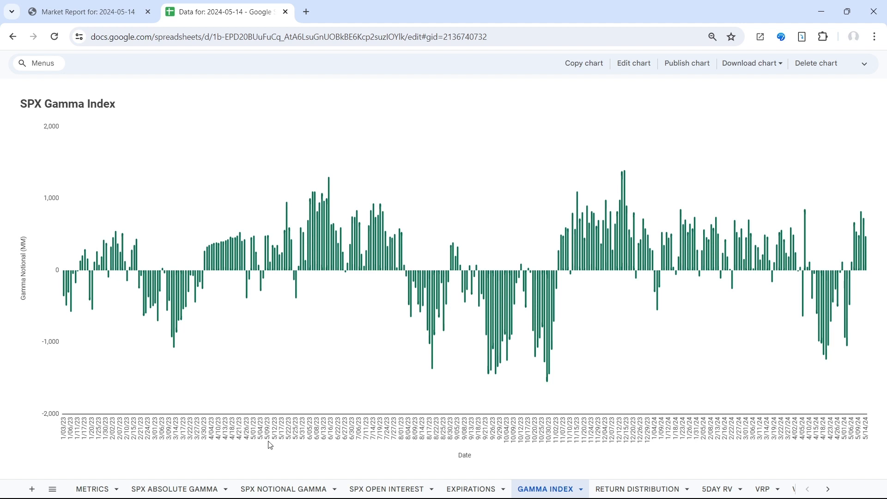
Step: Go back to the SPX NOTIONAL GAMMA sheet to read notional gamma by strike
{"action": "left_click", "coordinate": [283, 488]}
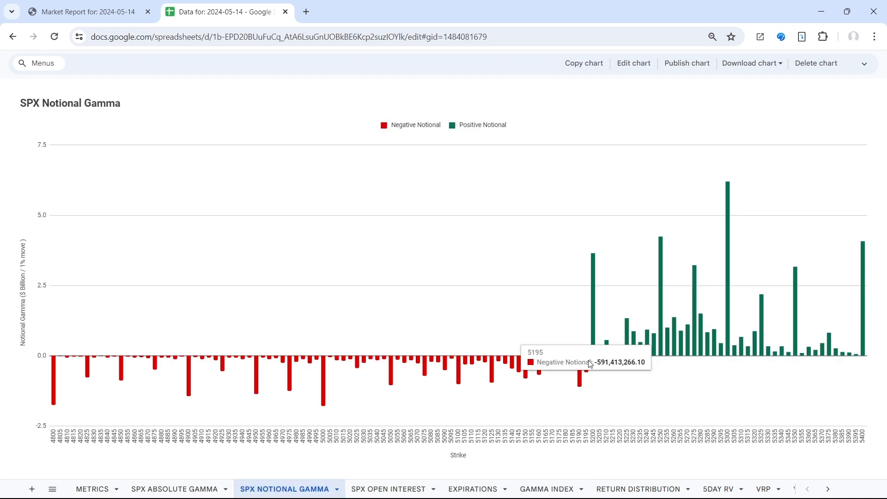
{"action": "mouse_move", "coordinate": [597, 371]}
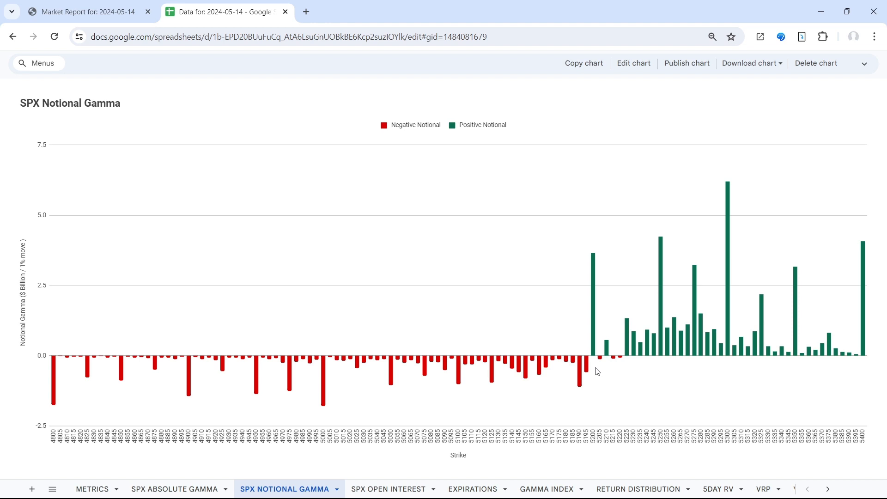
{"action": "mouse_move", "coordinate": [588, 351]}
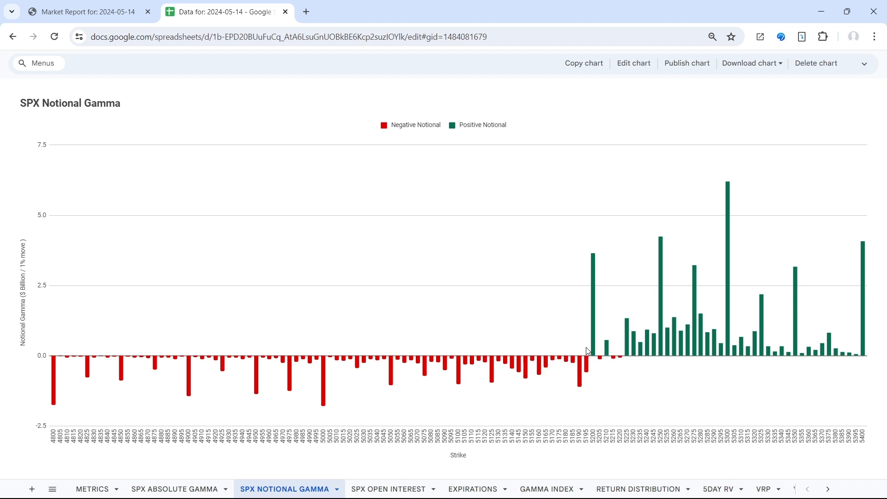
{"action": "mouse_move", "coordinate": [742, 384]}
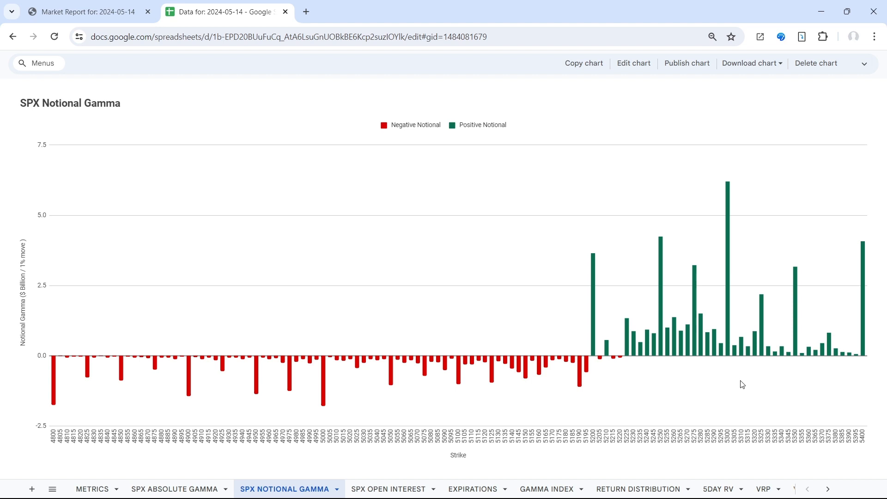
{"action": "mouse_move", "coordinate": [668, 286]}
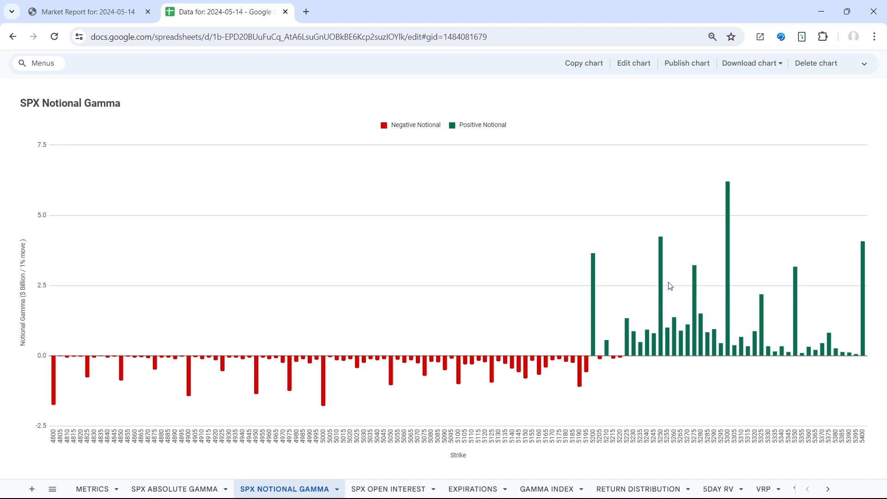
{"action": "mouse_move", "coordinate": [704, 276]}
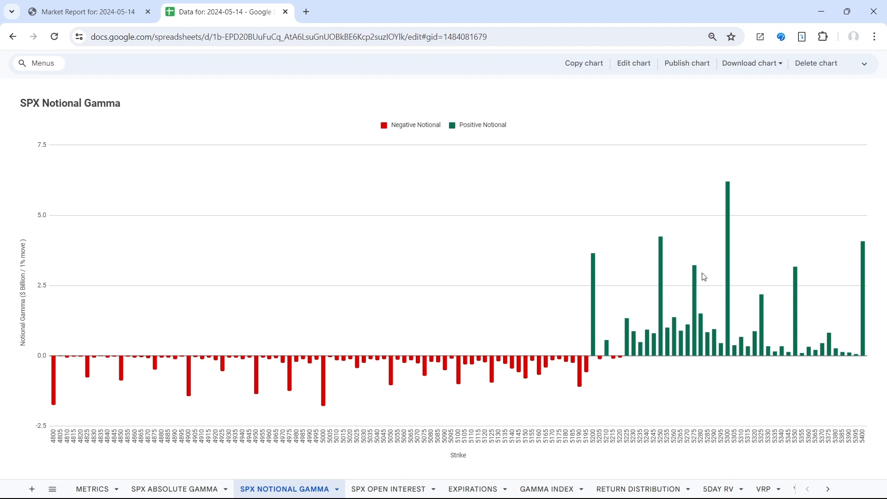
{"action": "mouse_move", "coordinate": [682, 339]}
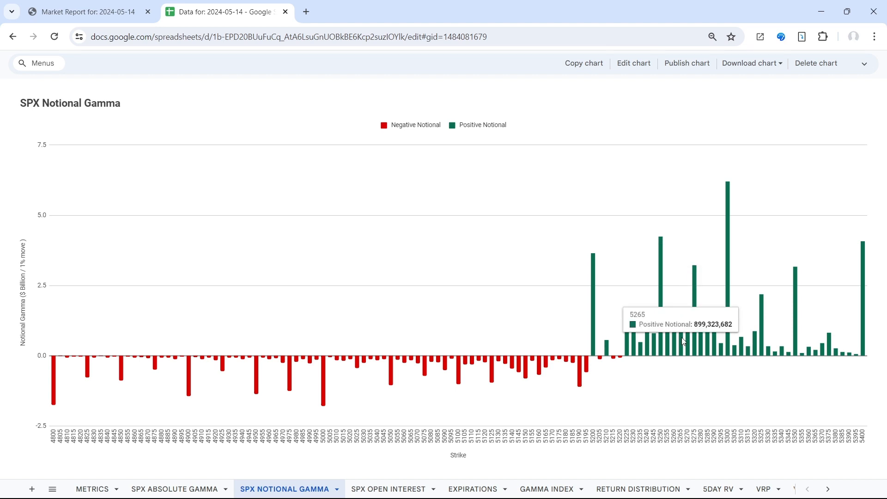
{"action": "mouse_move", "coordinate": [628, 331]}
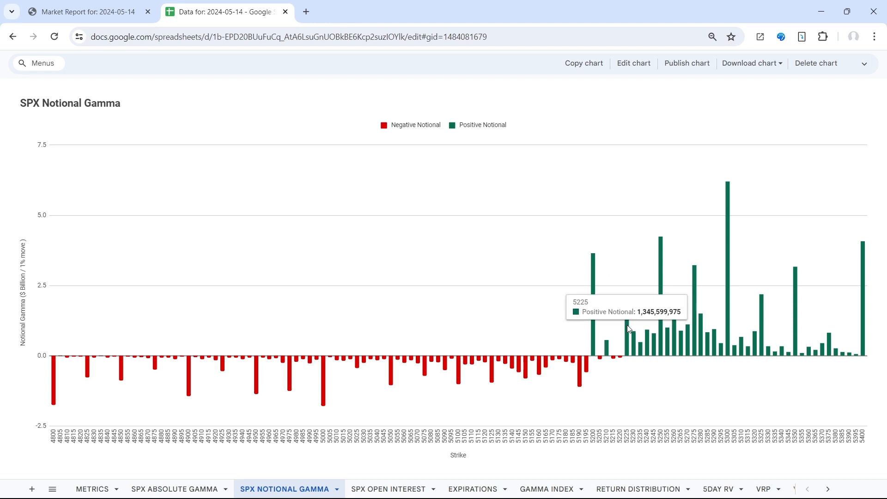
{"action": "mouse_move", "coordinate": [631, 313]}
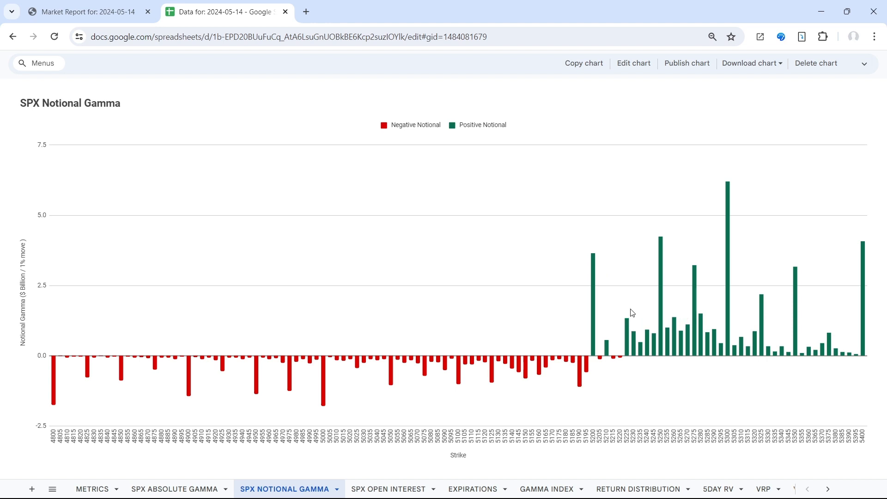
{"action": "mouse_move", "coordinate": [621, 346]}
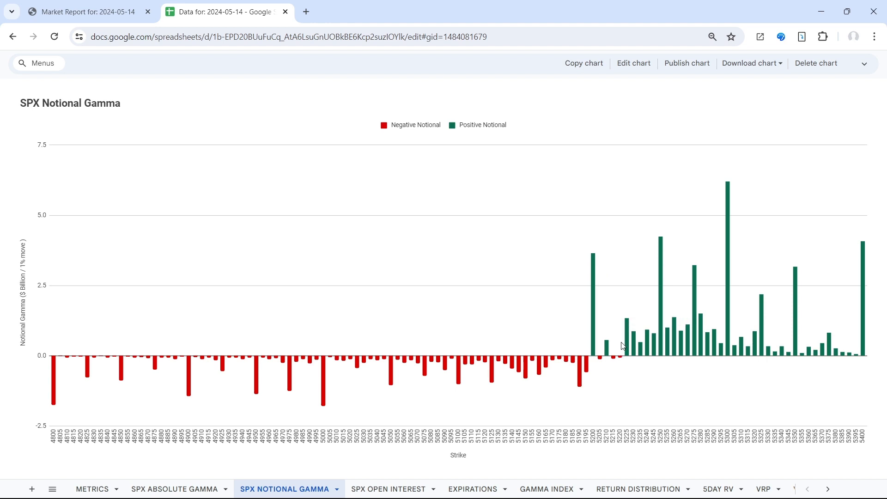
{"action": "mouse_move", "coordinate": [621, 345]}
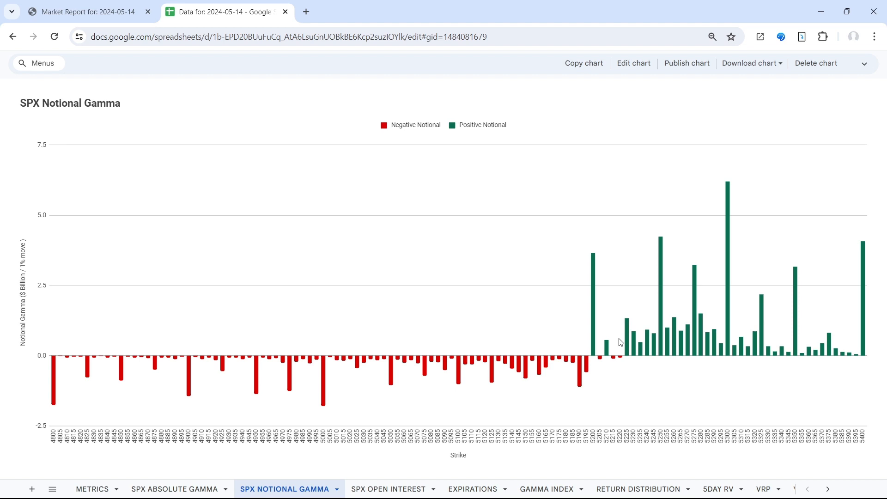
{"action": "mouse_move", "coordinate": [608, 351]}
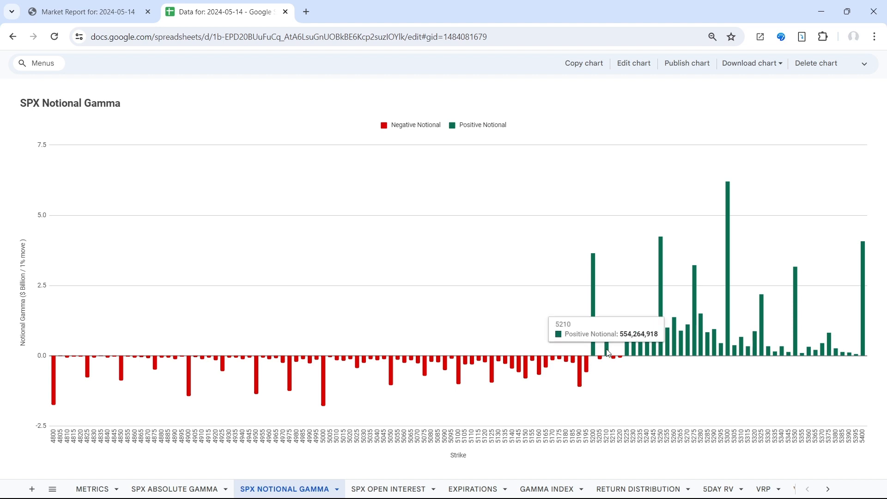
{"action": "mouse_move", "coordinate": [605, 352]}
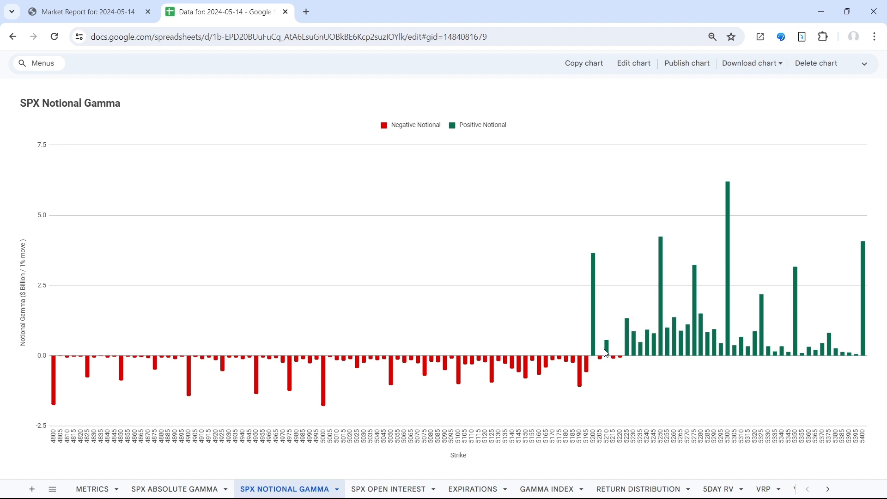
{"action": "mouse_move", "coordinate": [605, 351]}
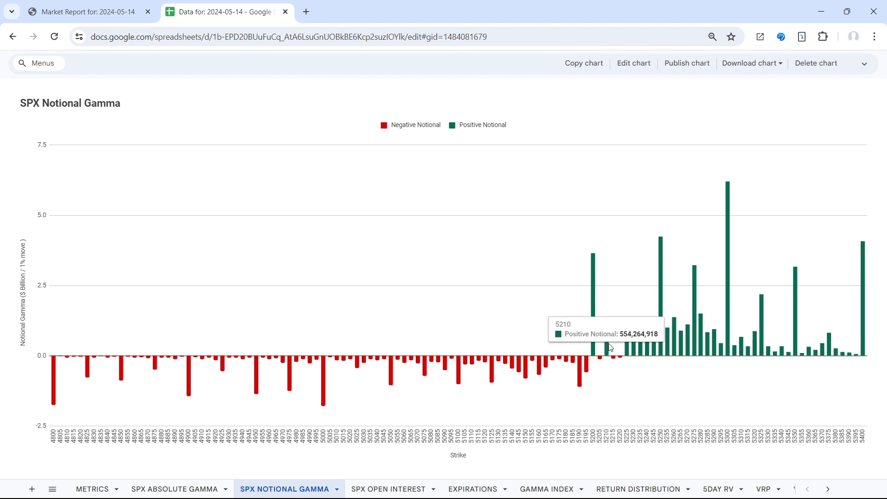
{"action": "mouse_move", "coordinate": [613, 349]}
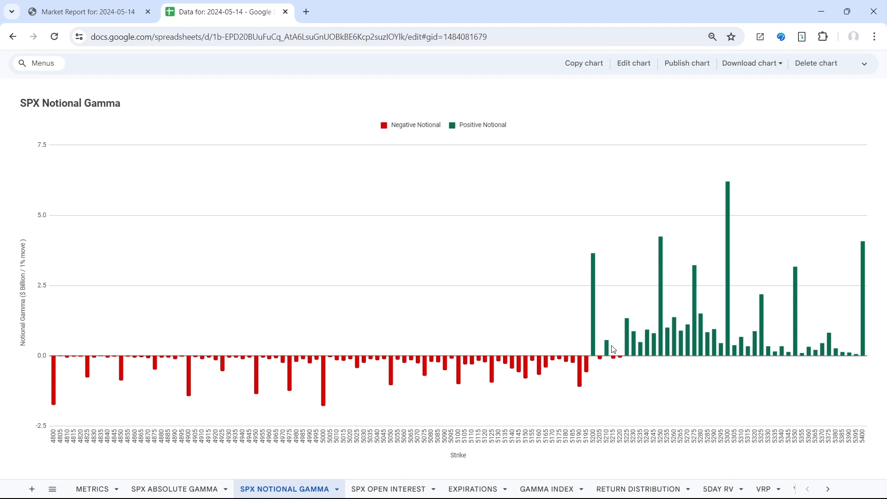
{"action": "mouse_move", "coordinate": [593, 306]}
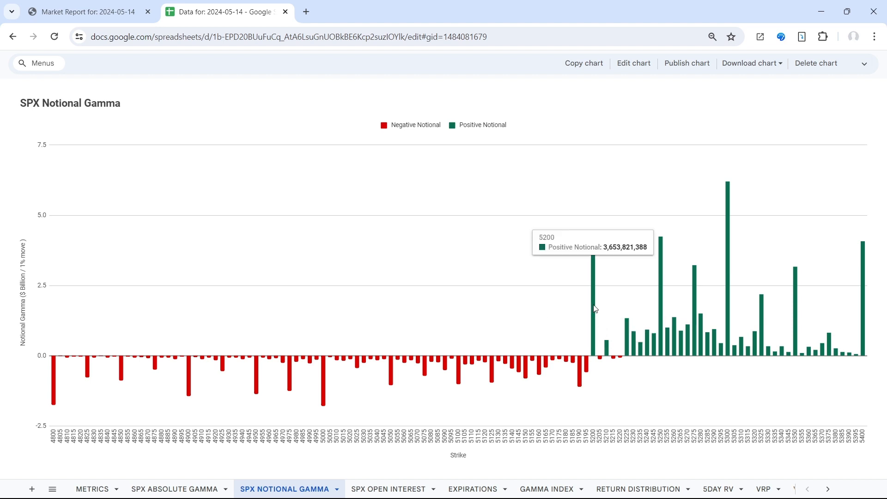
{"action": "mouse_move", "coordinate": [648, 372]}
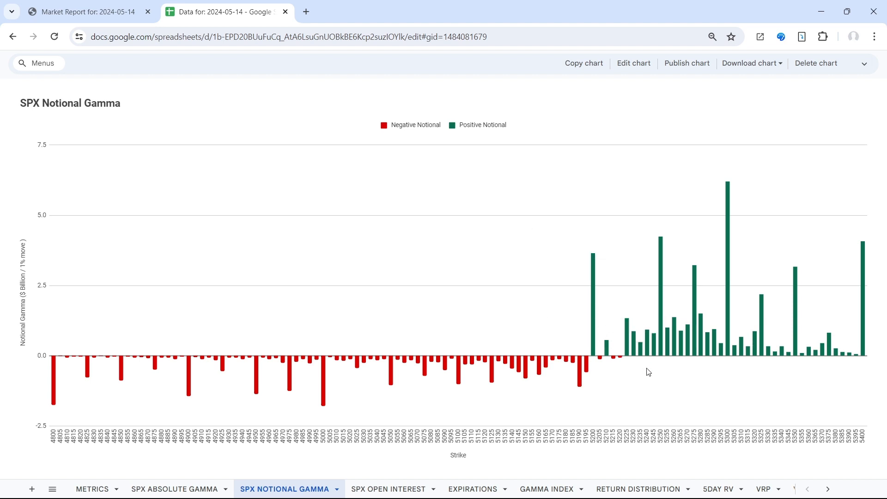
{"action": "mouse_move", "coordinate": [767, 456]}
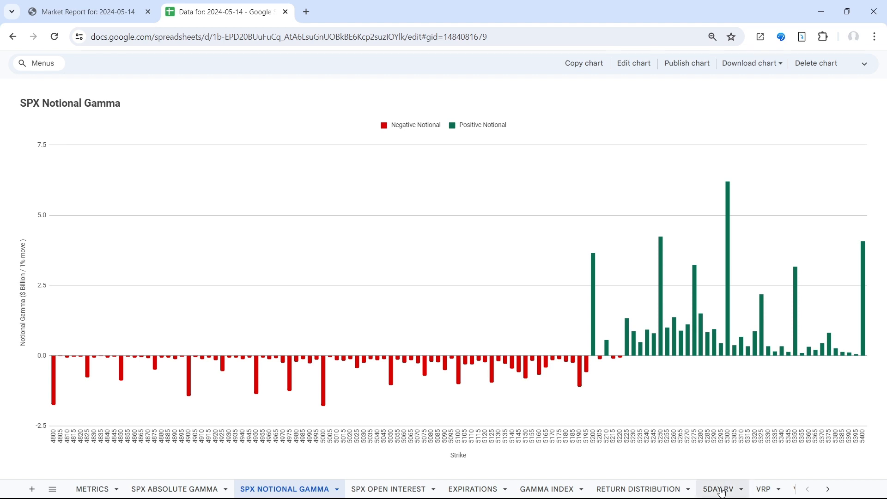
Step: Switch to the 5DAY RV sheet showing the 5-Day Realized Volatility chart
{"action": "left_click", "coordinate": [717, 488]}
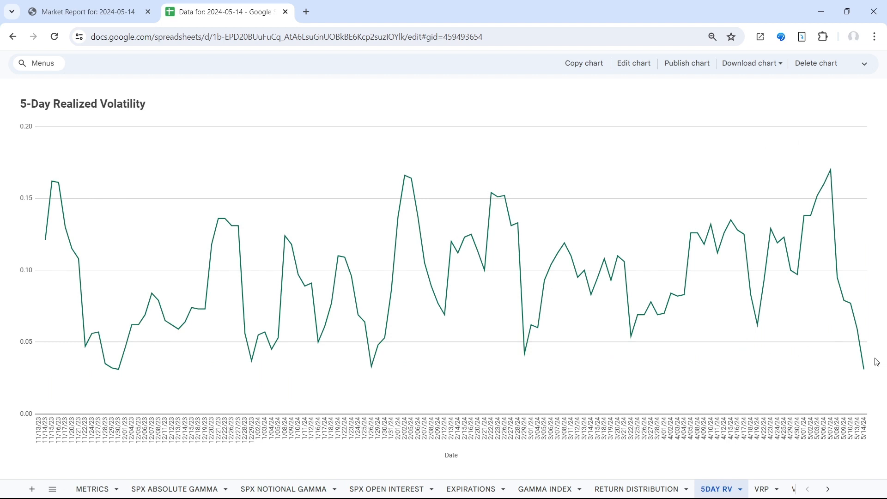
{"action": "mouse_move", "coordinate": [827, 360]}
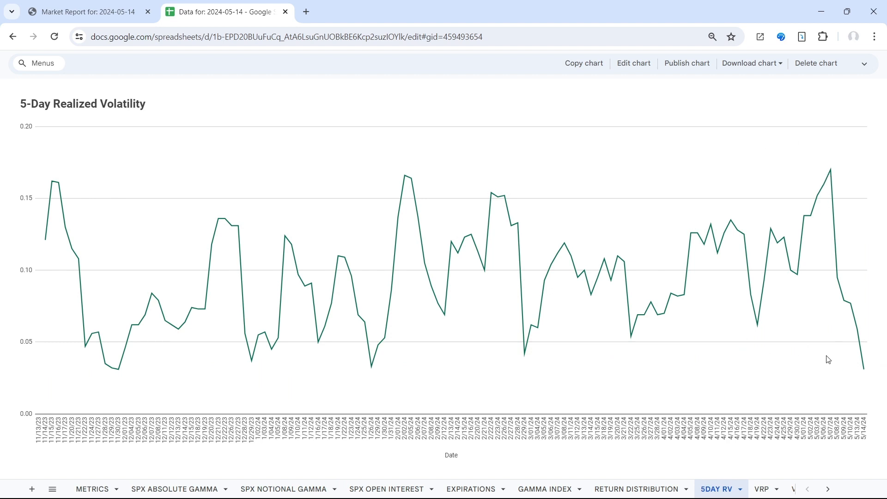
{"action": "mouse_move", "coordinate": [380, 377]}
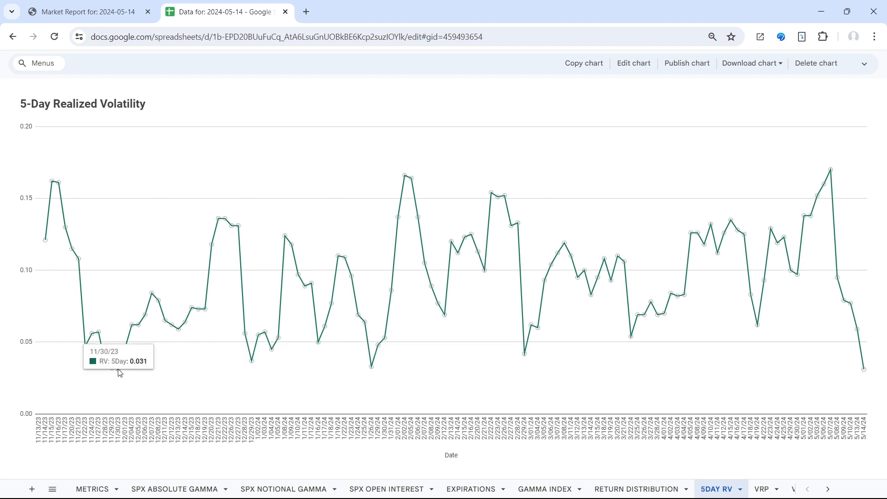
{"action": "mouse_move", "coordinate": [215, 374]}
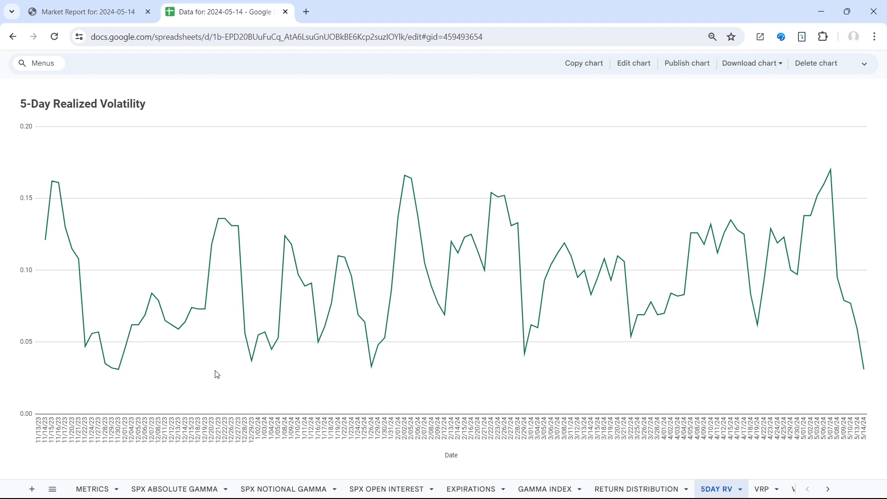